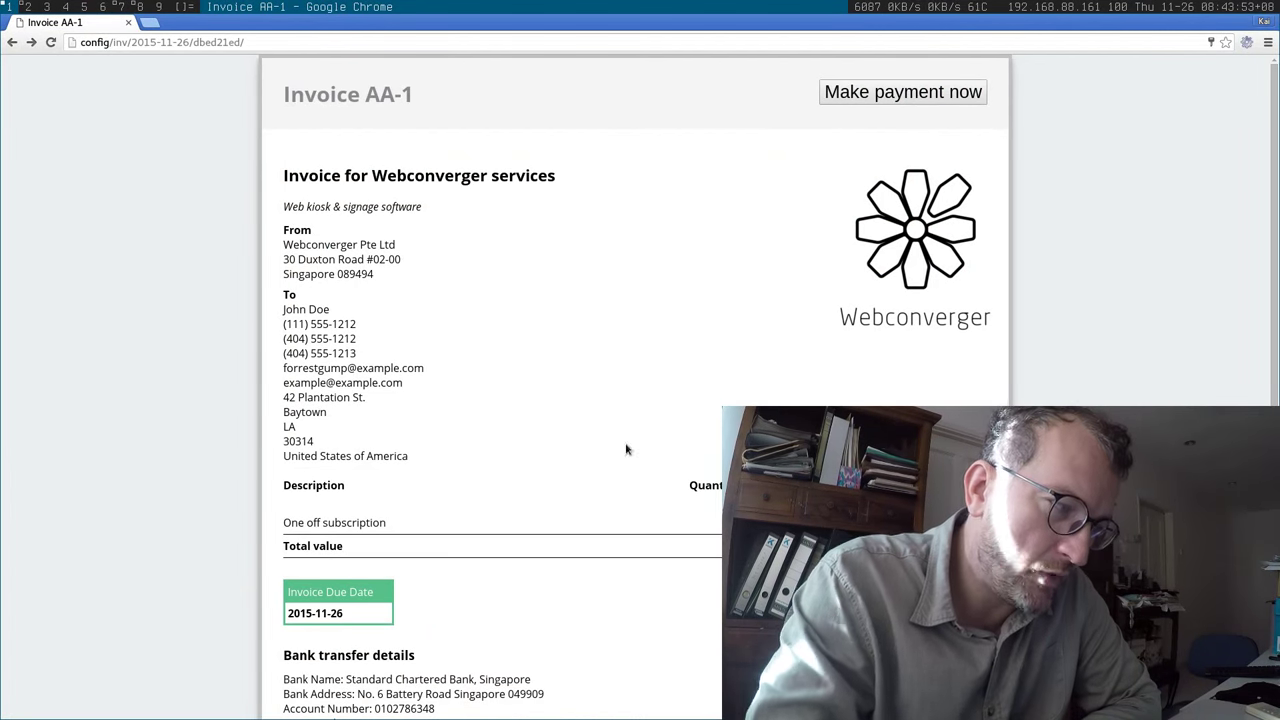
{"action": "mouse_move", "coordinate": [668, 418]}
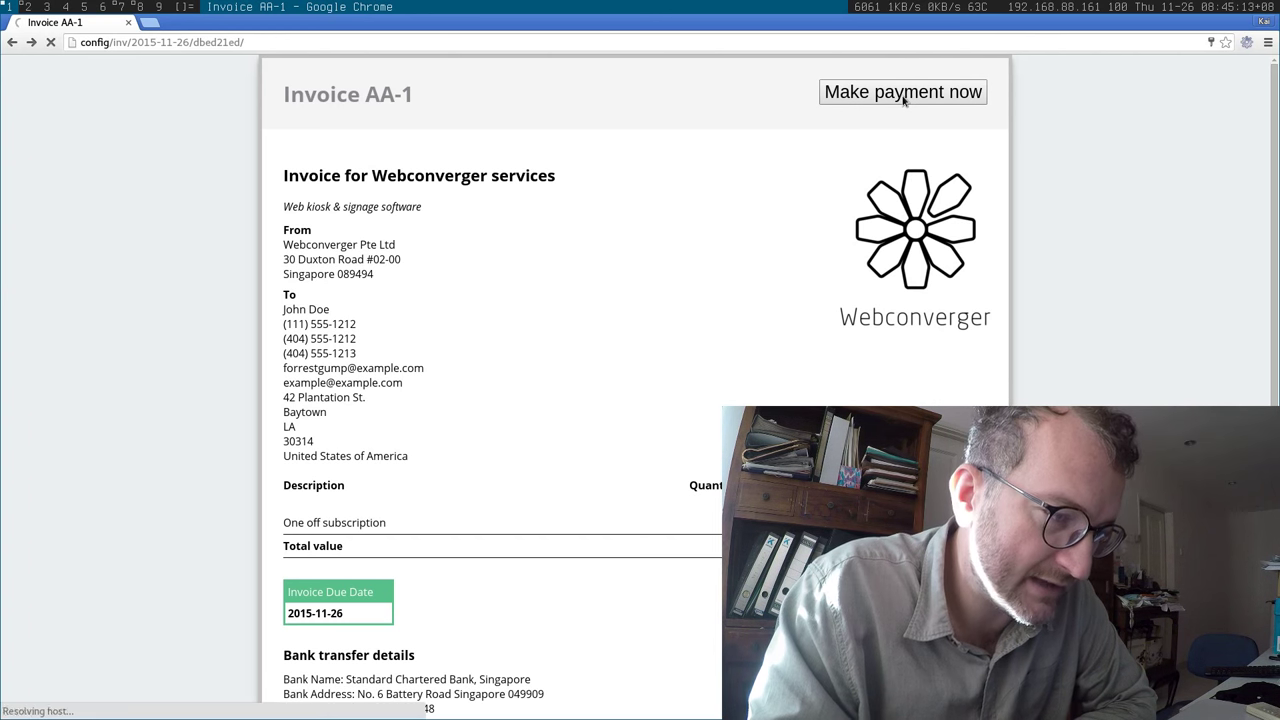
Step: Start PayPal payment for invoice AA-1 and log in to the $400.00 checkout with account email and password
{"action": "left_click", "coordinate": [900, 92]}
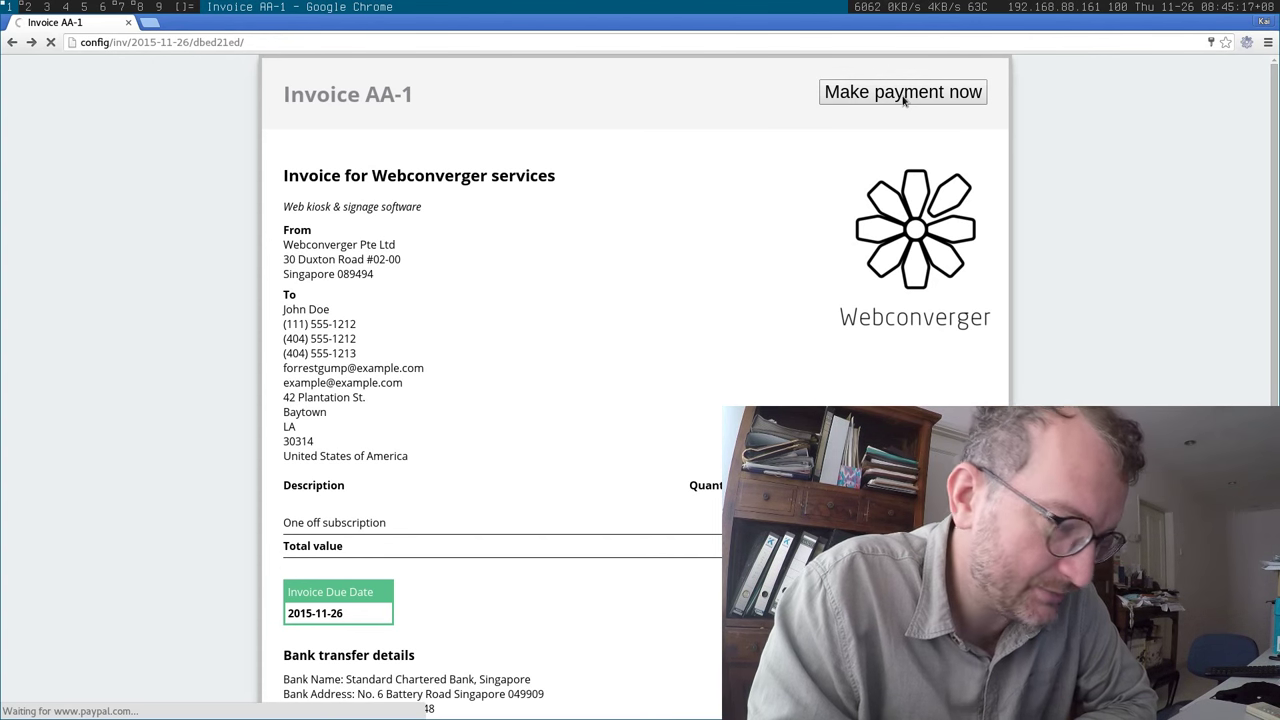
{"action": "left_click", "coordinate": [900, 92]}
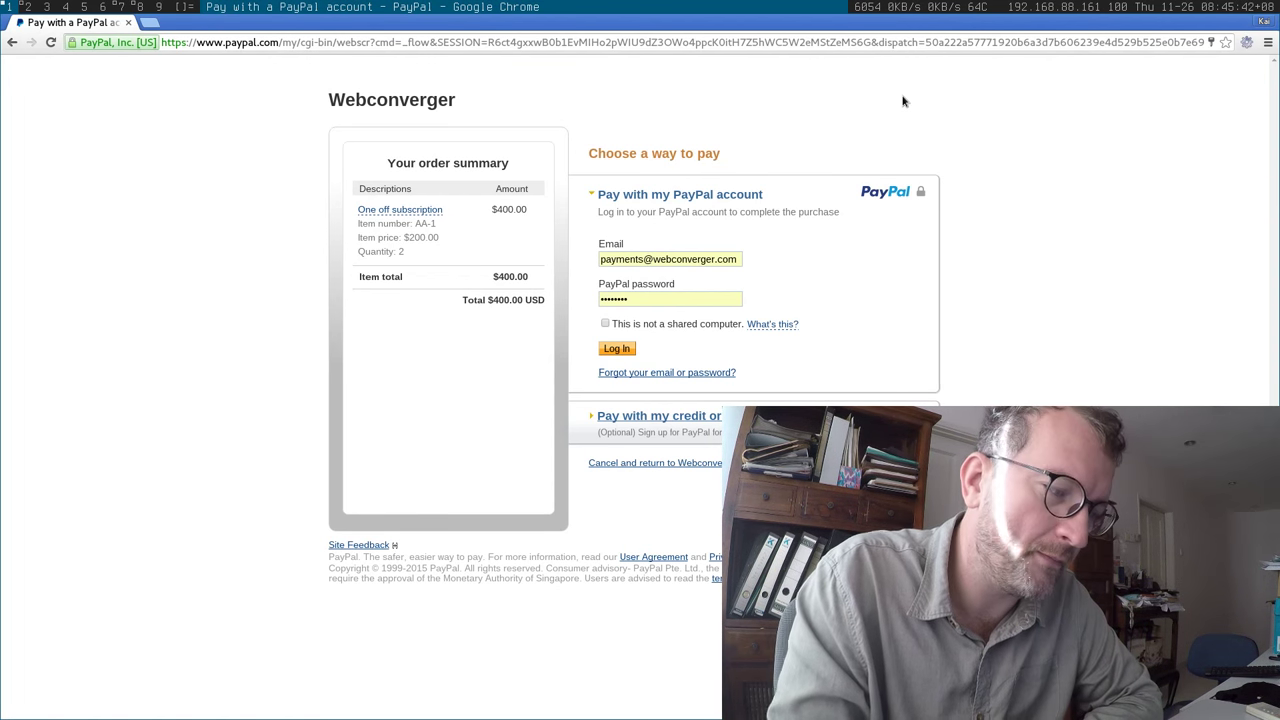
{"action": "mouse_move", "coordinate": [808, 168]}
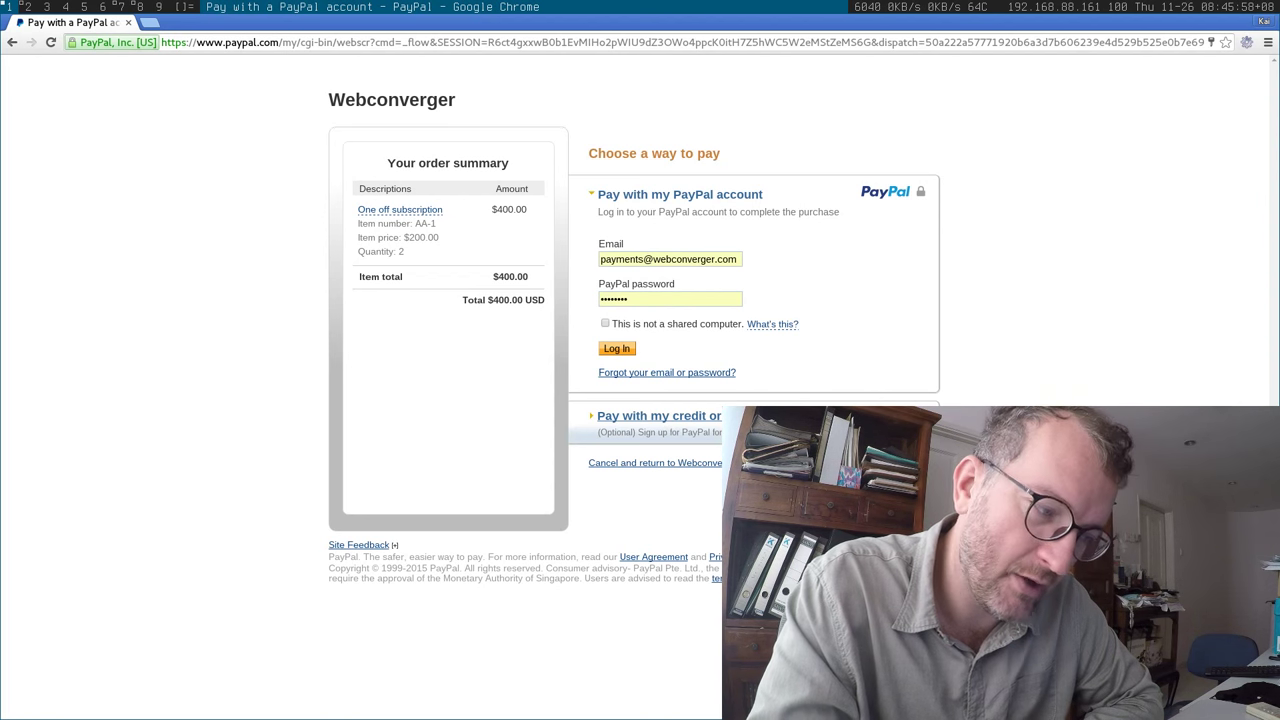
{"action": "left_click", "coordinate": [616, 348]}
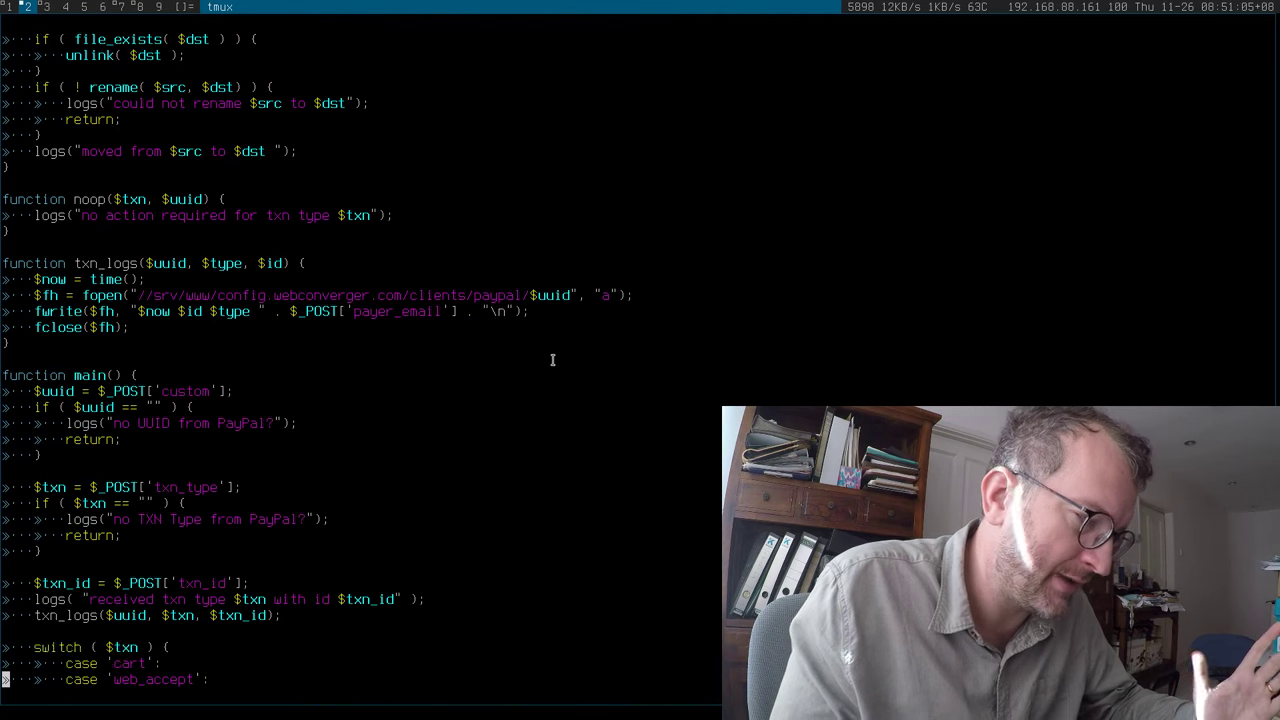
Step: Scroll through the PayPal IPN handler PHP script that logs transactions and checks uuid and type
{"action": "scroll", "scroll_direction": "down", "scroll_amount": 3}
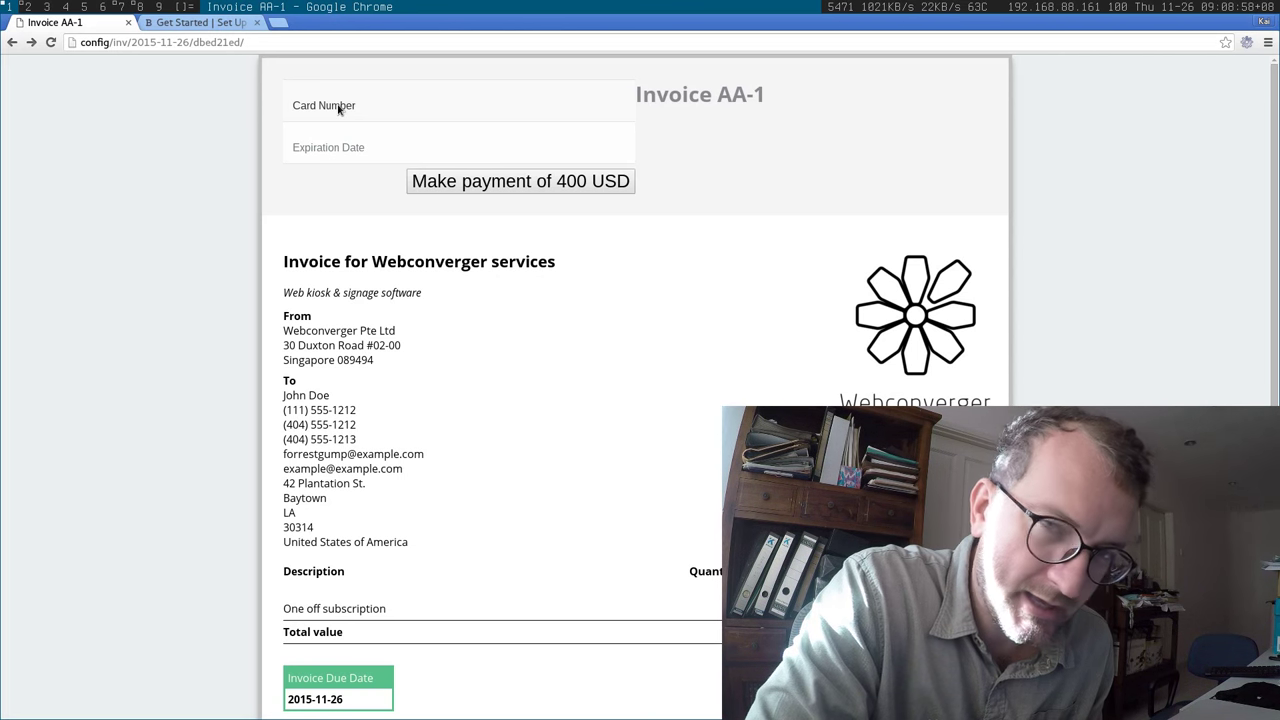
{"action": "left_click", "coordinate": [324, 104]}
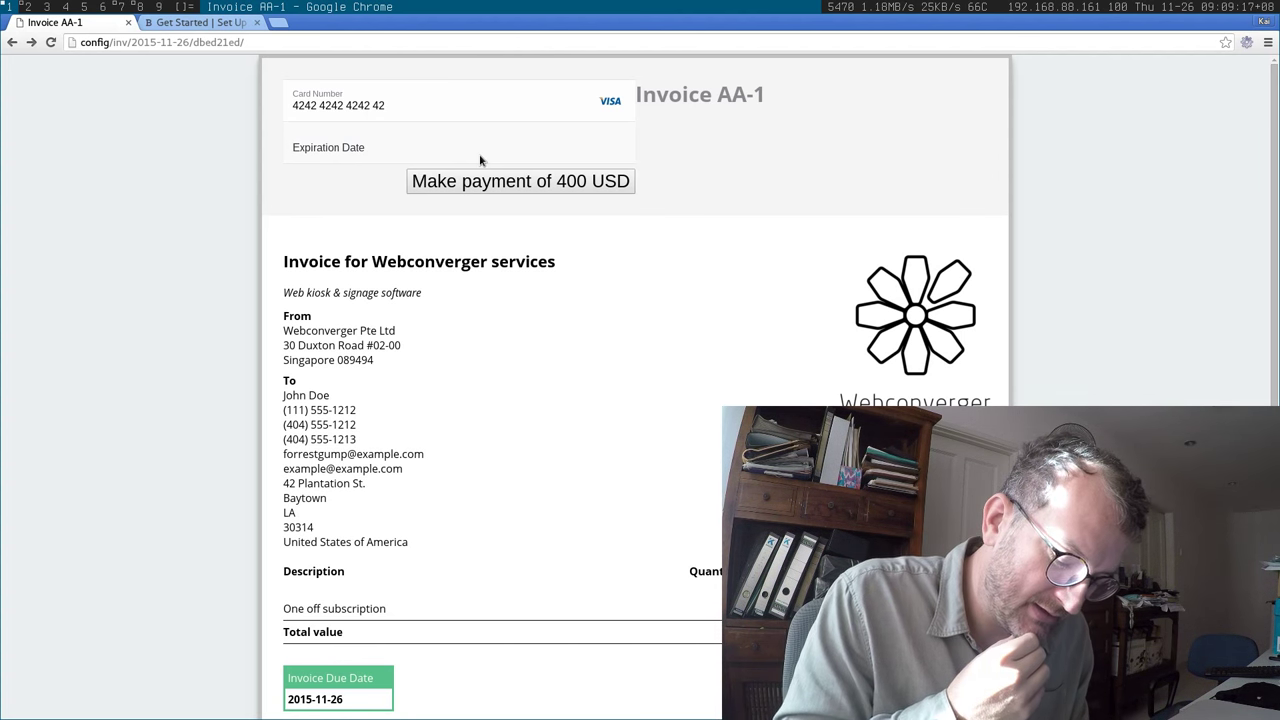
{"action": "left_click", "coordinate": [328, 148]}
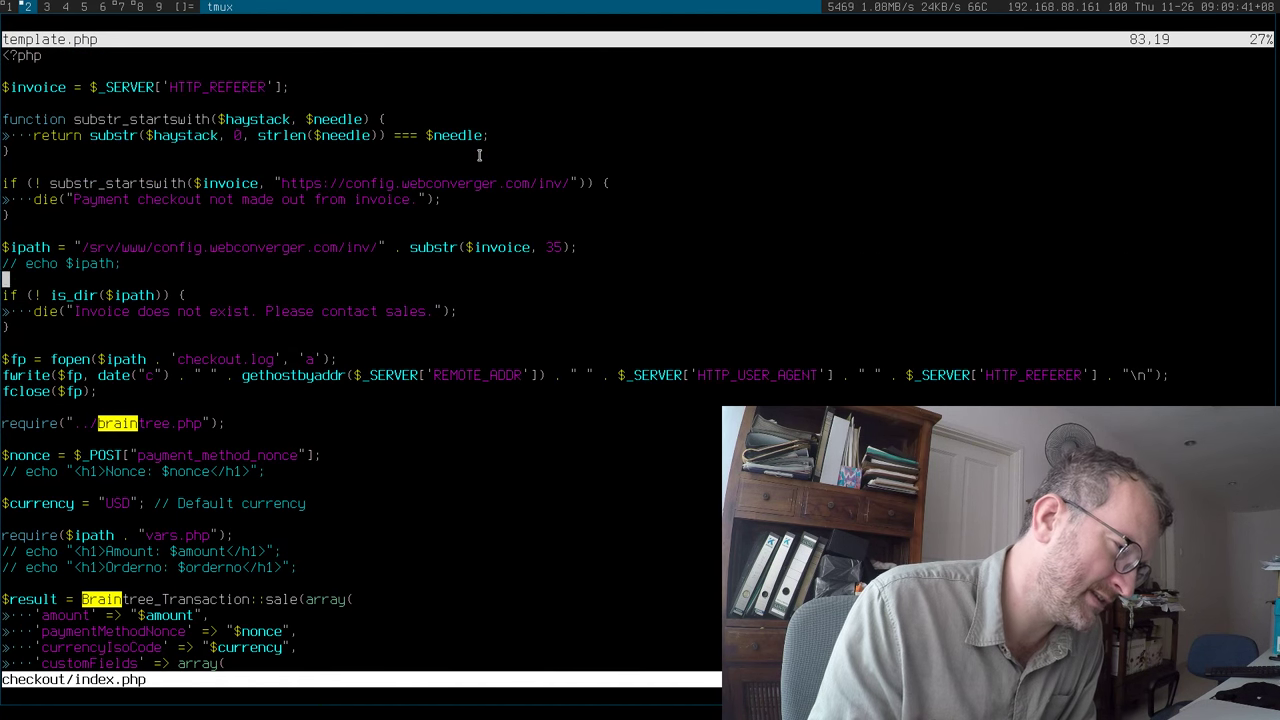
{"action": "scroll", "scroll_direction": "down", "scroll_amount": 3}
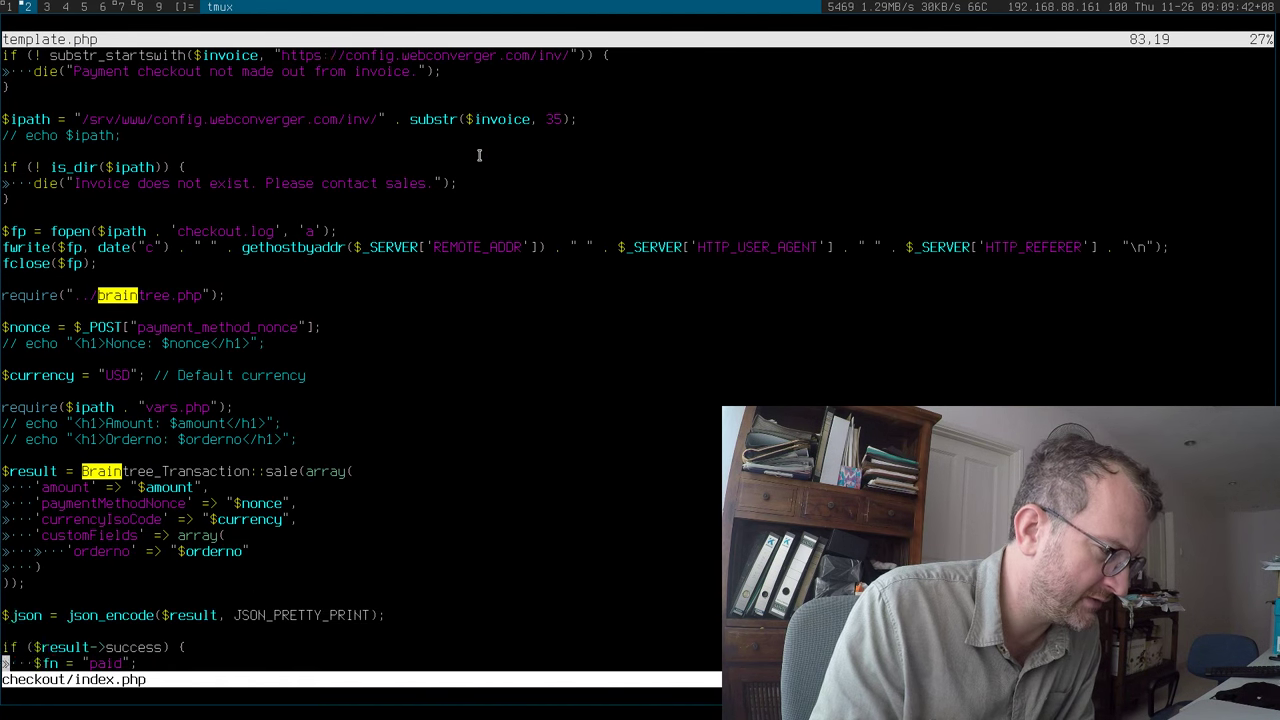
{"action": "scroll", "scroll_direction": "down", "scroll_amount": 3}
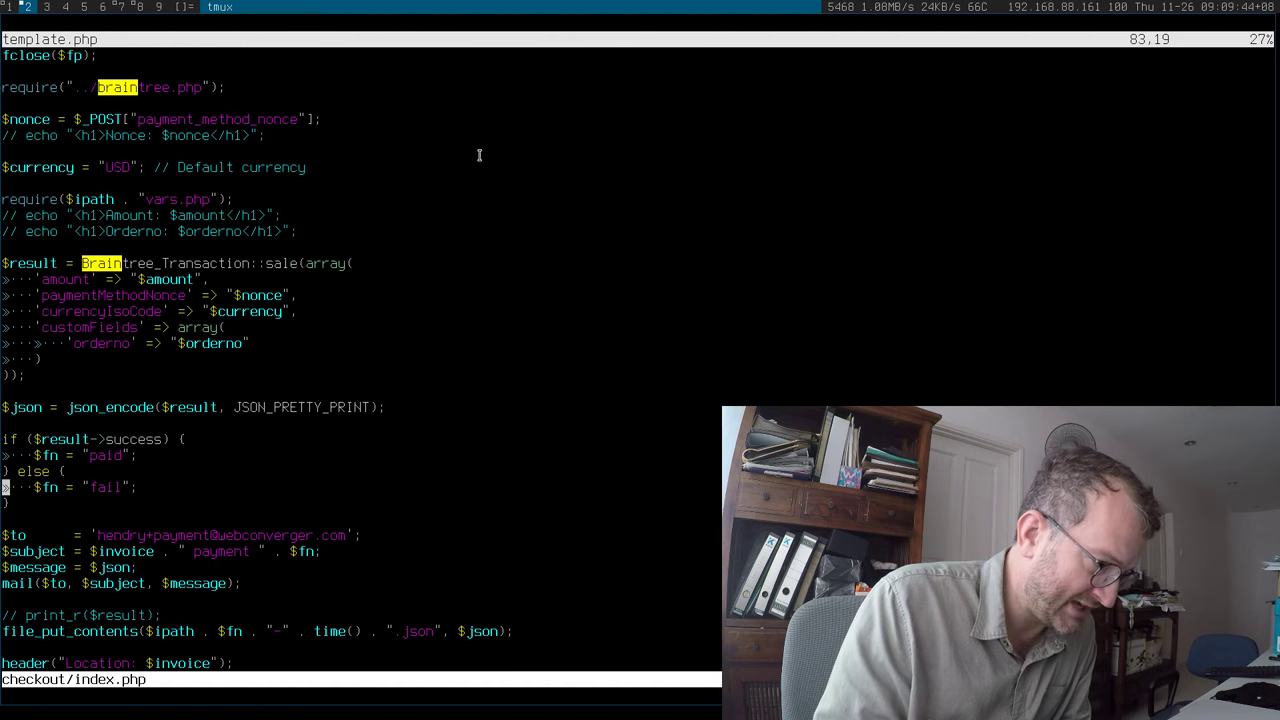